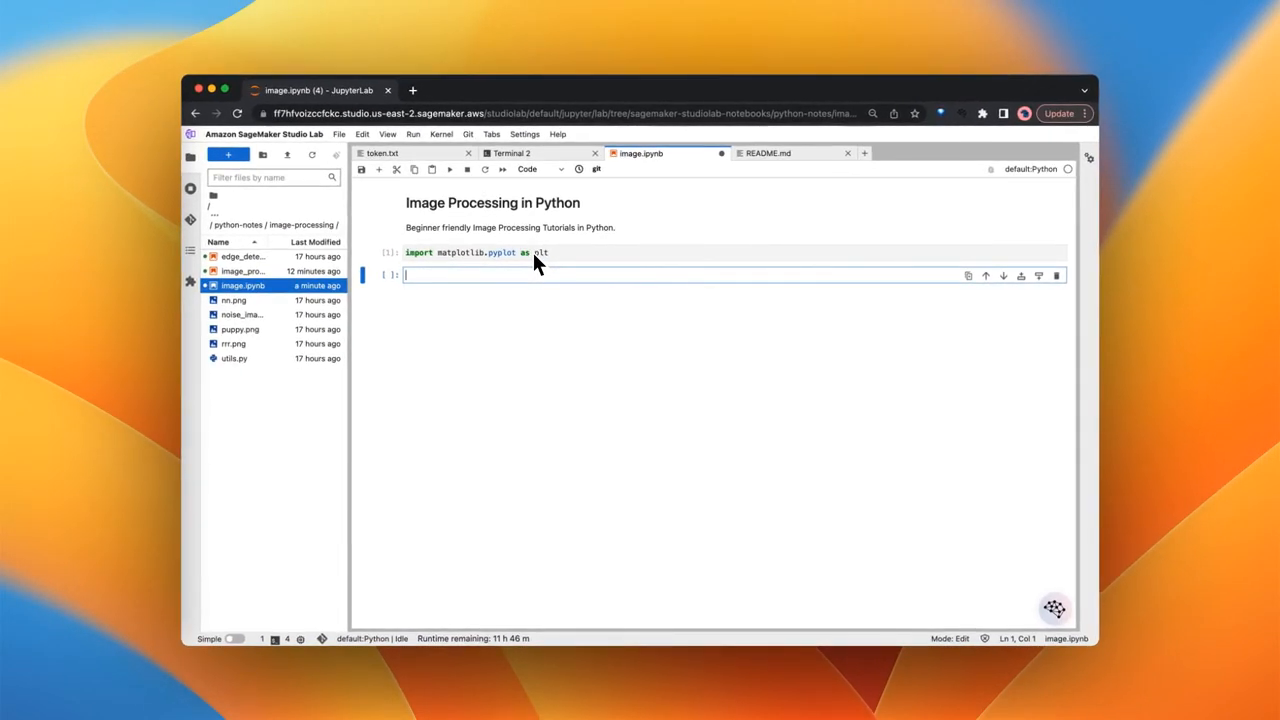
{"action": "mouse_move", "coordinate": [249, 345]}
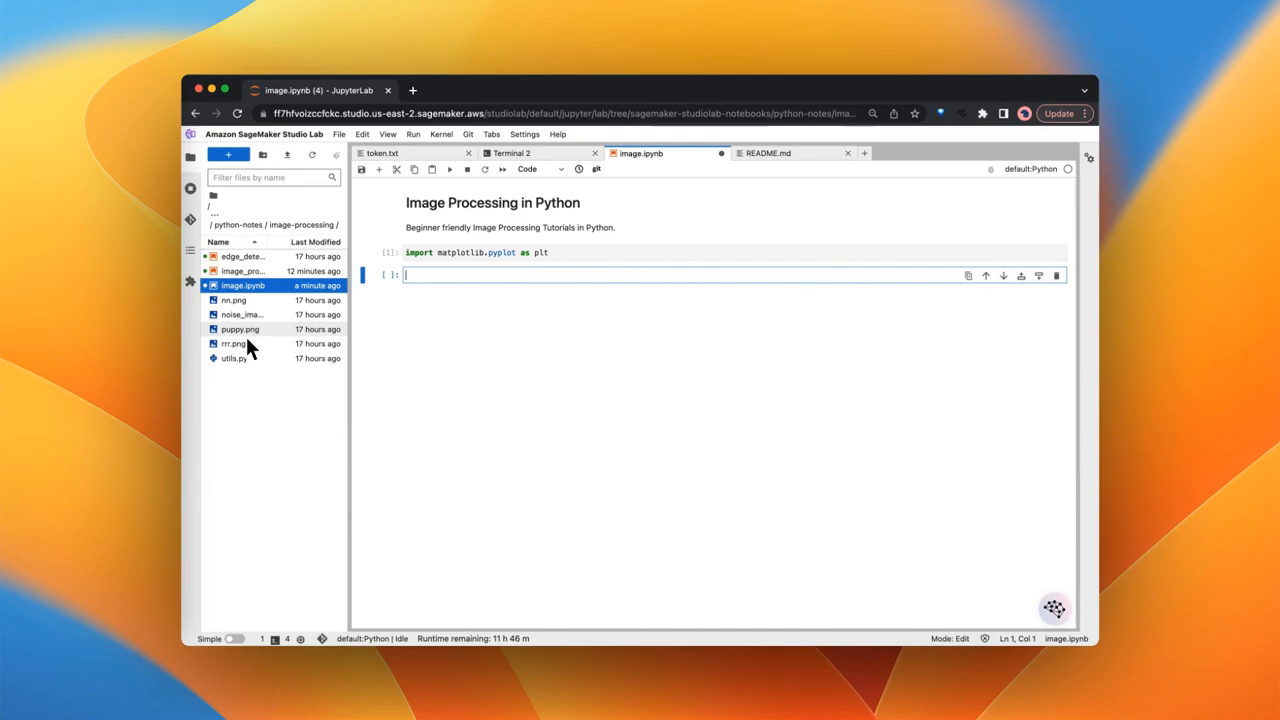
- Enter puppy = plt.imread('puppy.png') in the second cell and run it
{"action": "type", "text": "puppy ="}
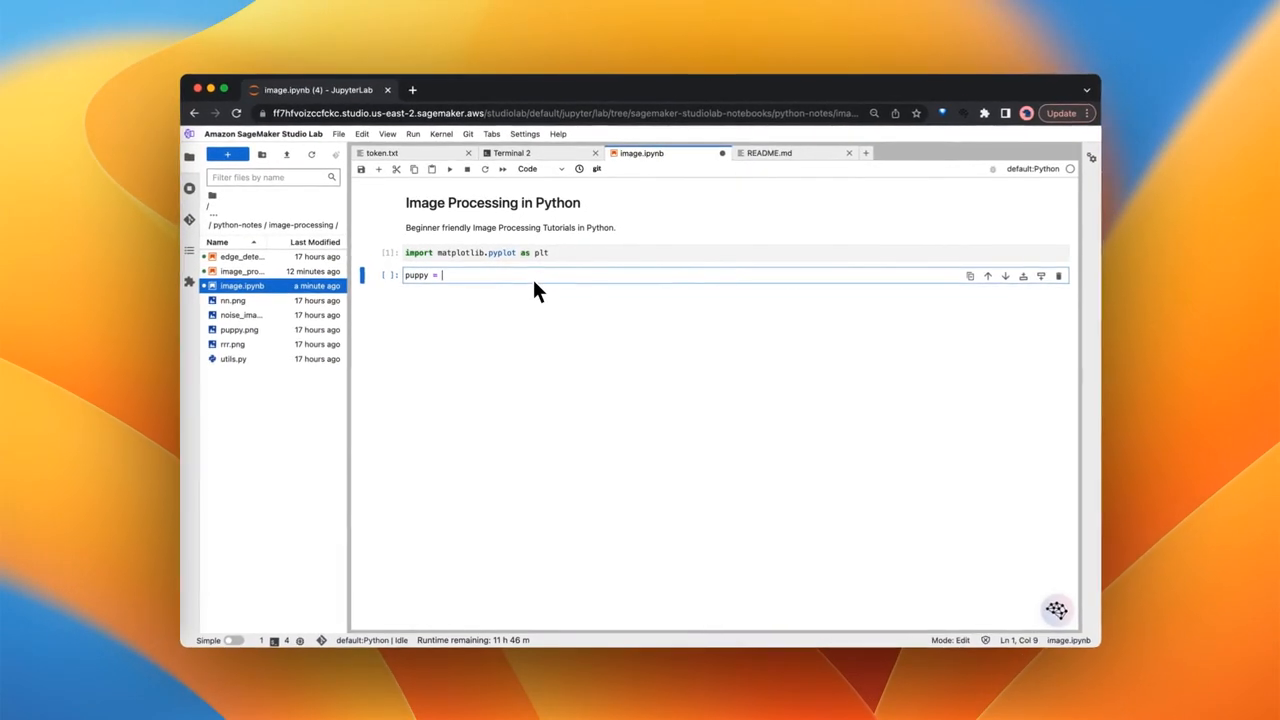
{"action": "type", "text": "plt.imre"}
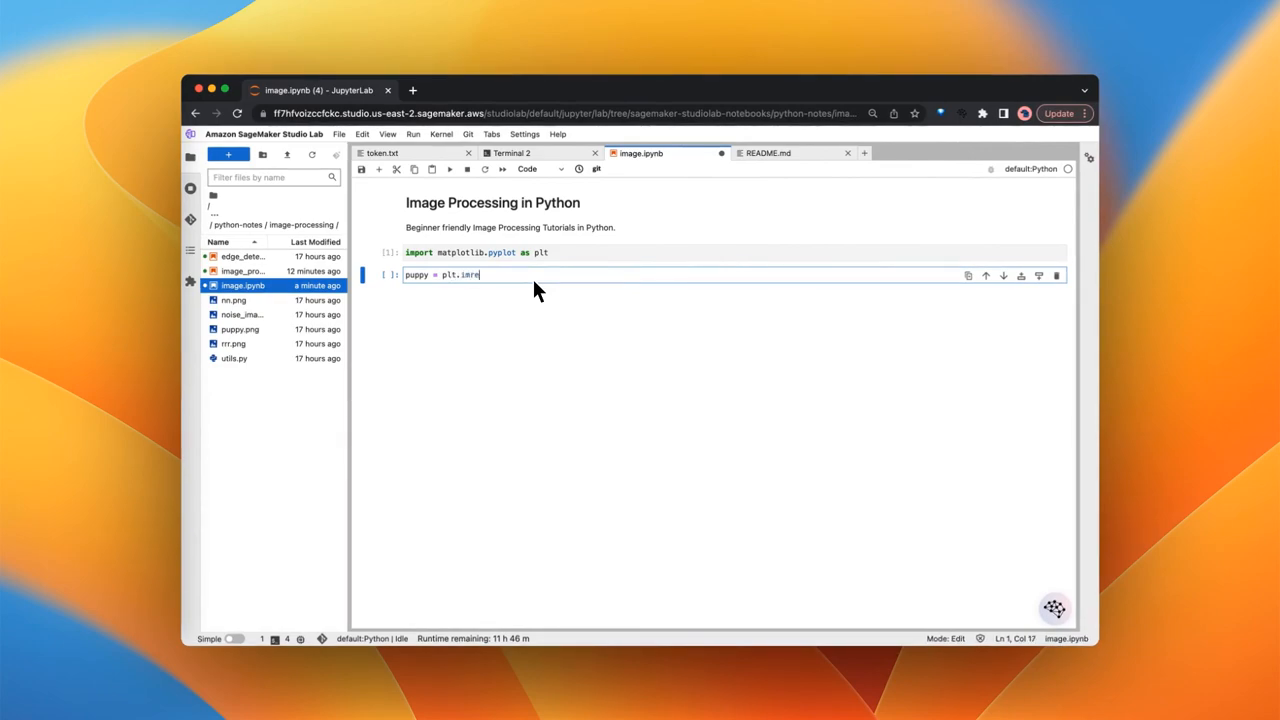
{"action": "type", "text": "ad"}
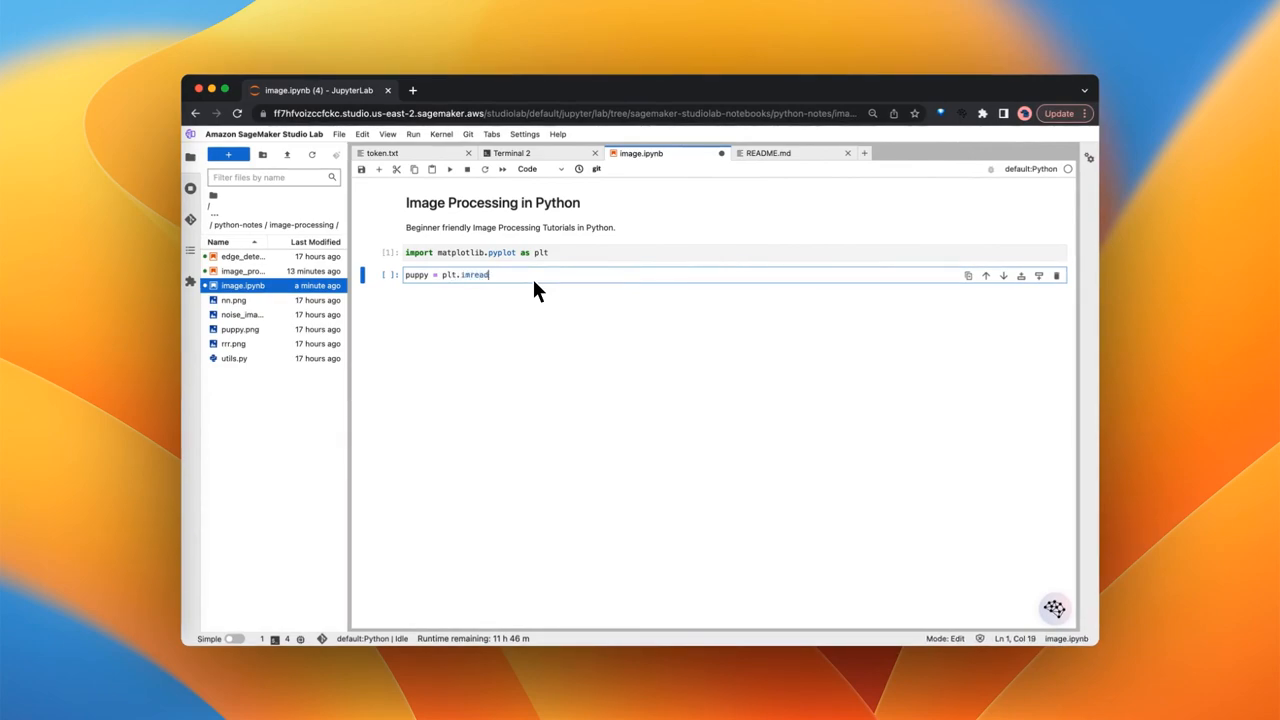
{"action": "type", "text": "('p"}
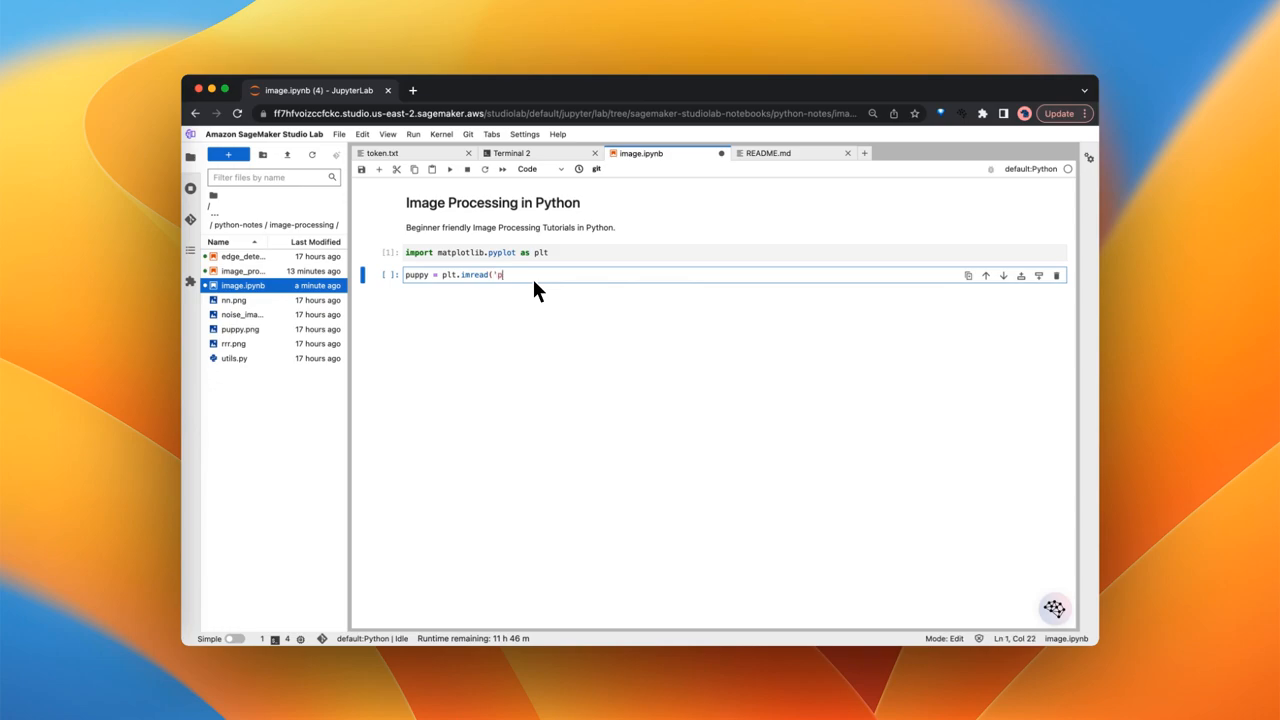
{"action": "type", "text": "uppy."}
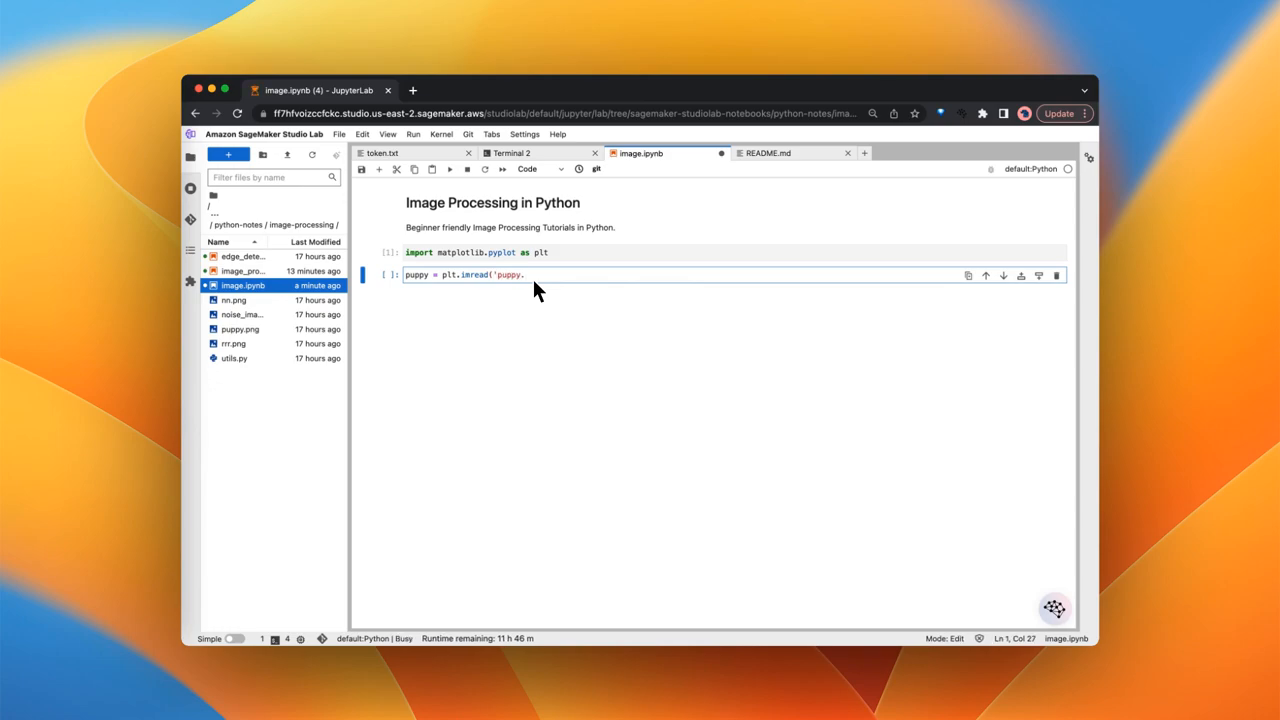
{"action": "type", "text": "png')"}
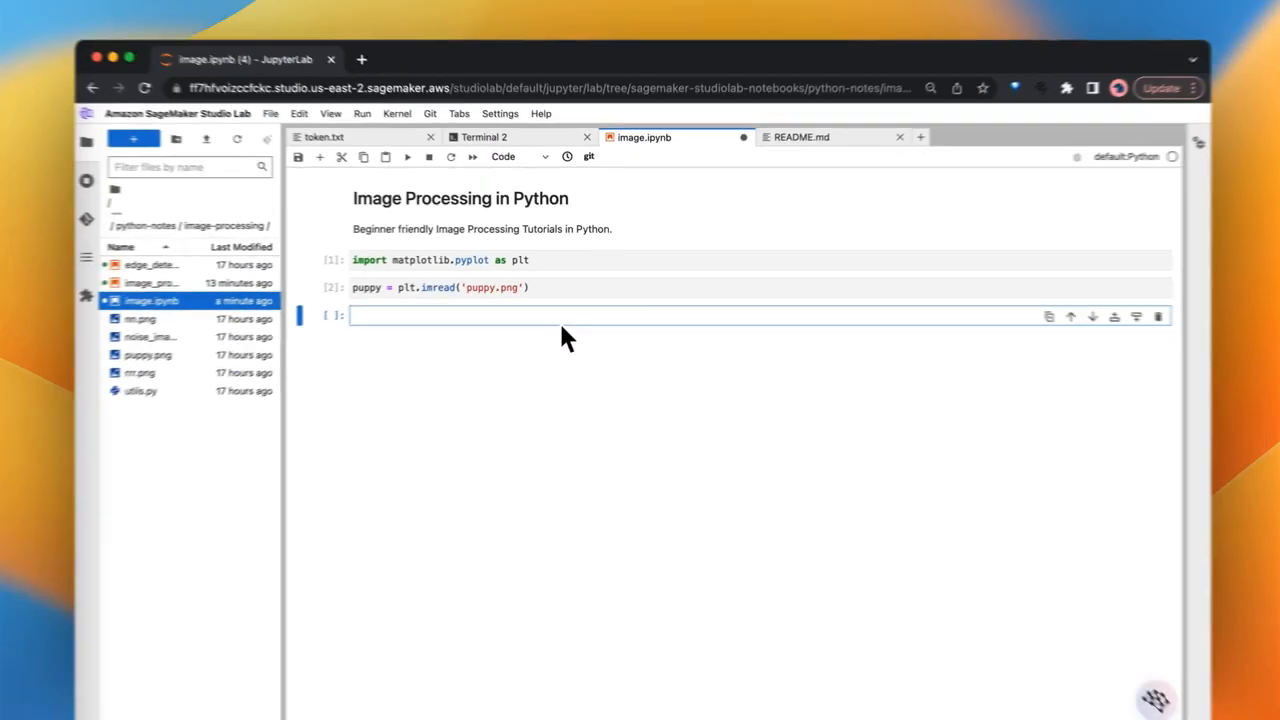
- Write plt.imshow(puppy) followed by plt.show() in the third cell and run it
{"action": "type", "text": "plt"}
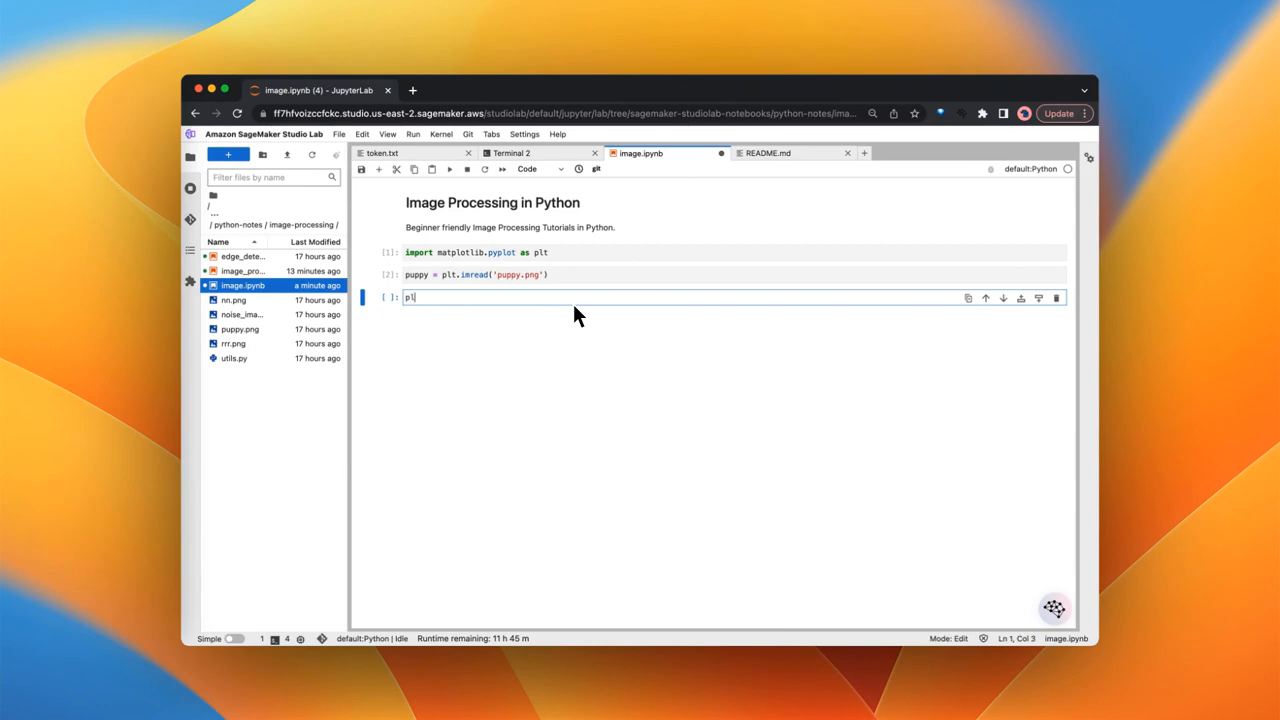
{"action": "type", "text": ".i"}
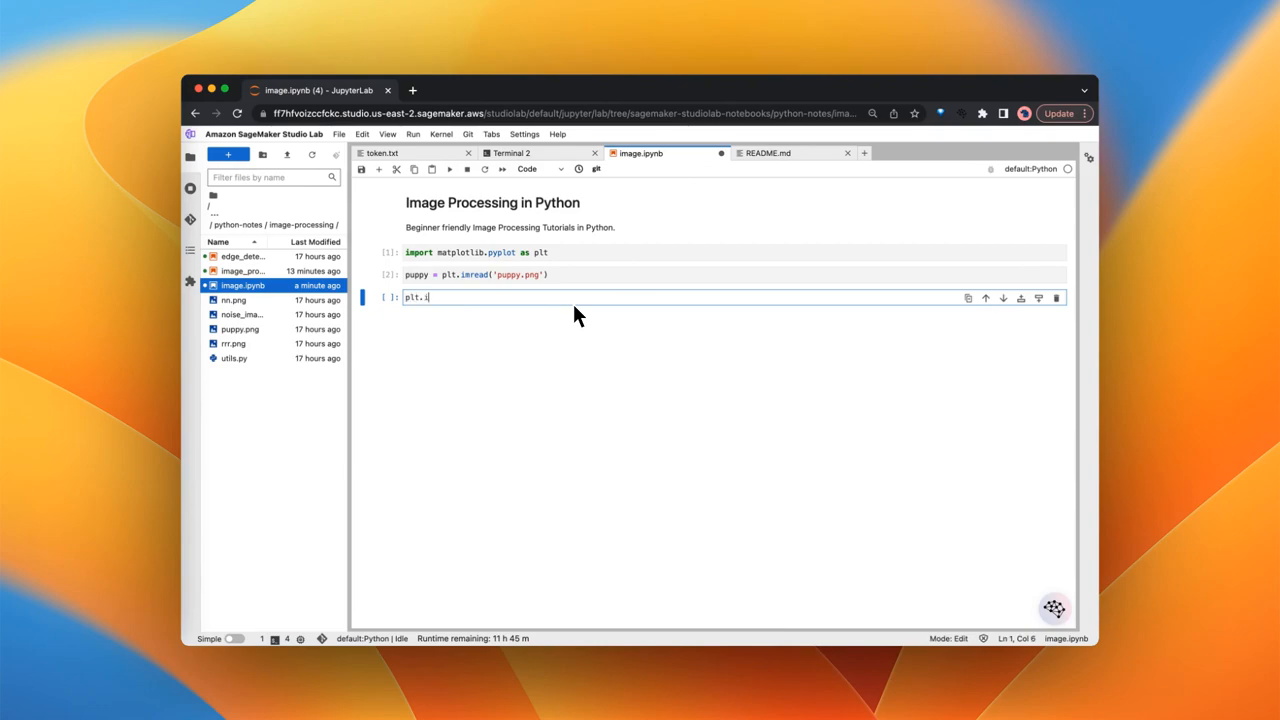
{"action": "type", "text": "mshow"}
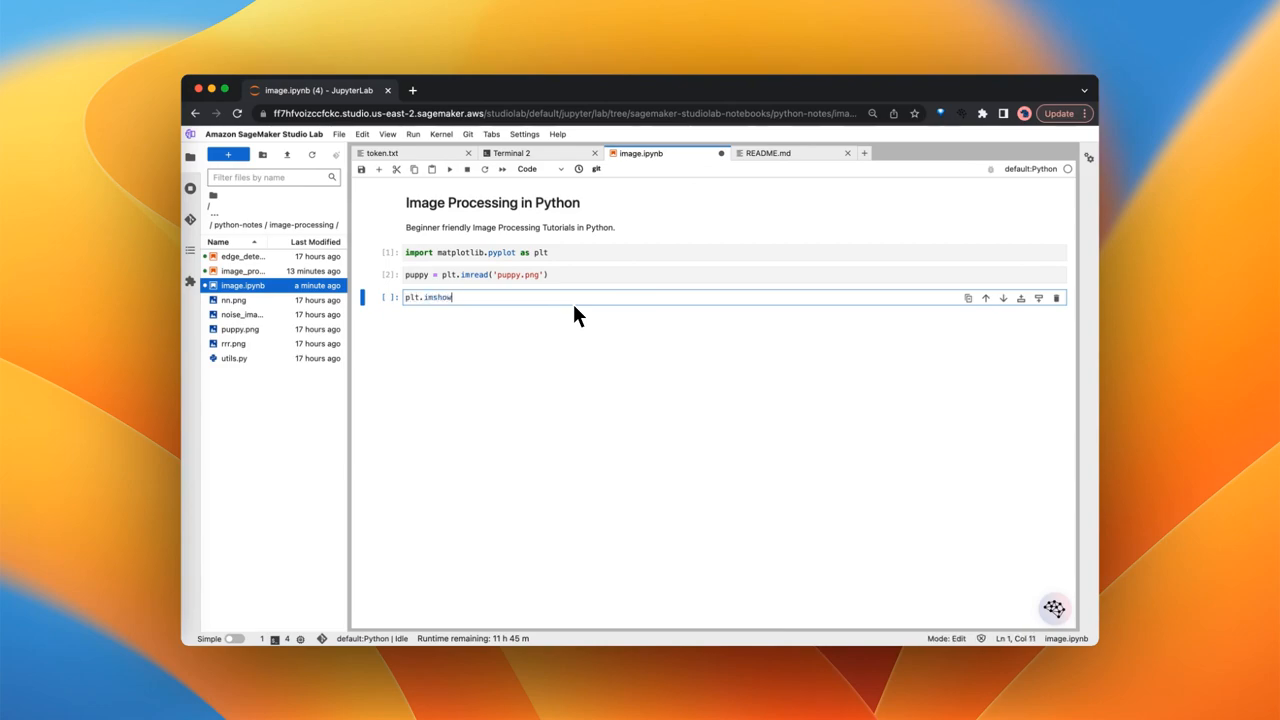
{"action": "type", "text": "(puppy"}
{"action": "type", "text": "plt.show()"}
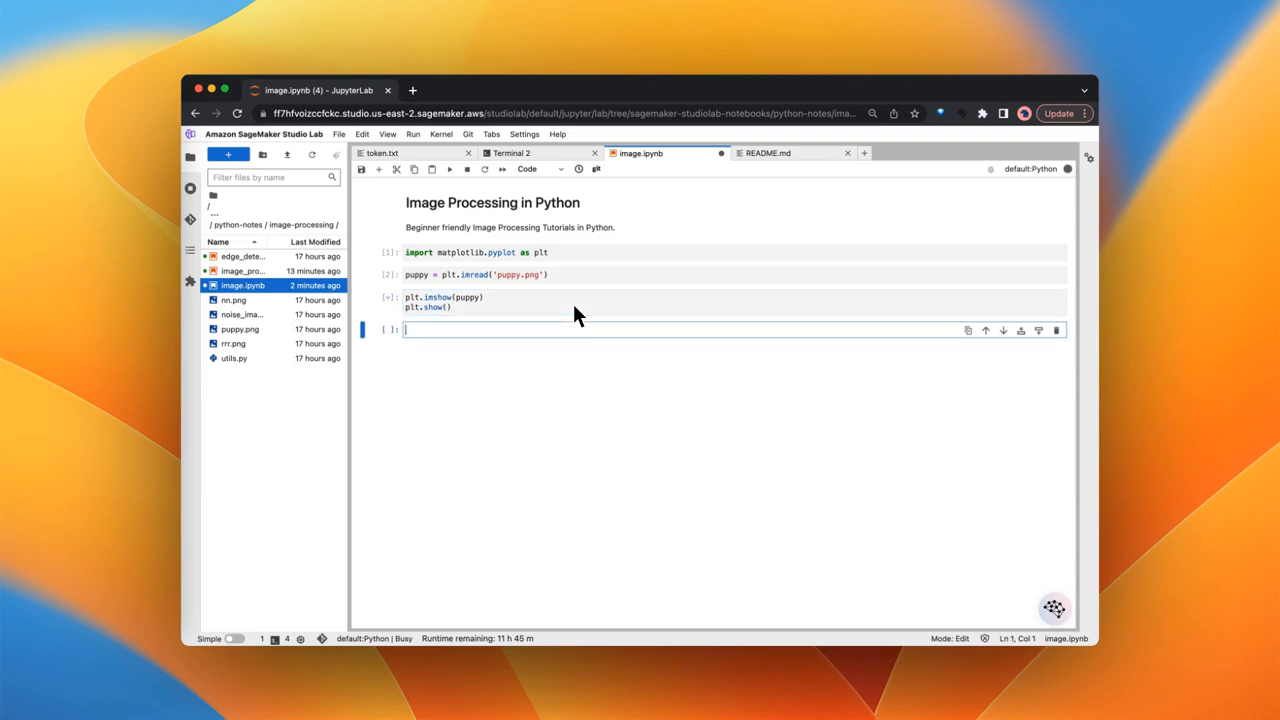
{"action": "mouse_move", "coordinate": [570, 430]}
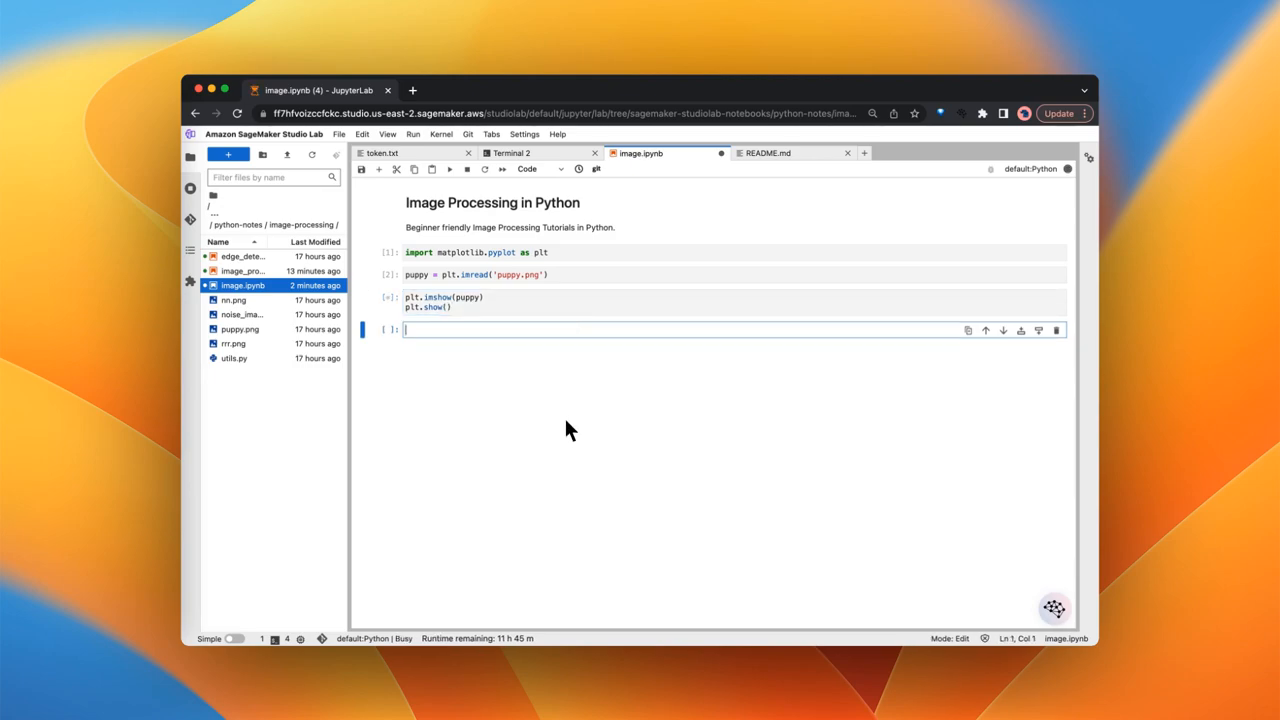
{"action": "left_click", "coordinate": [449, 169]}
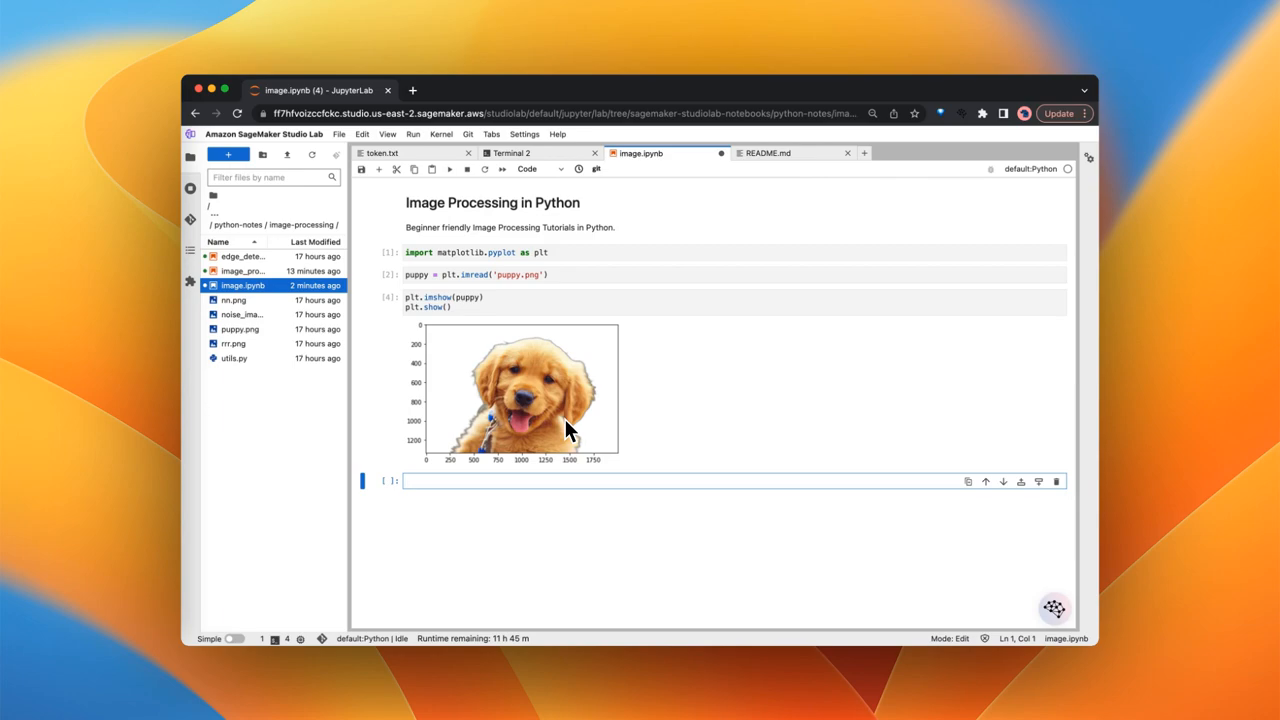
{"action": "mouse_move", "coordinate": [432, 350]}
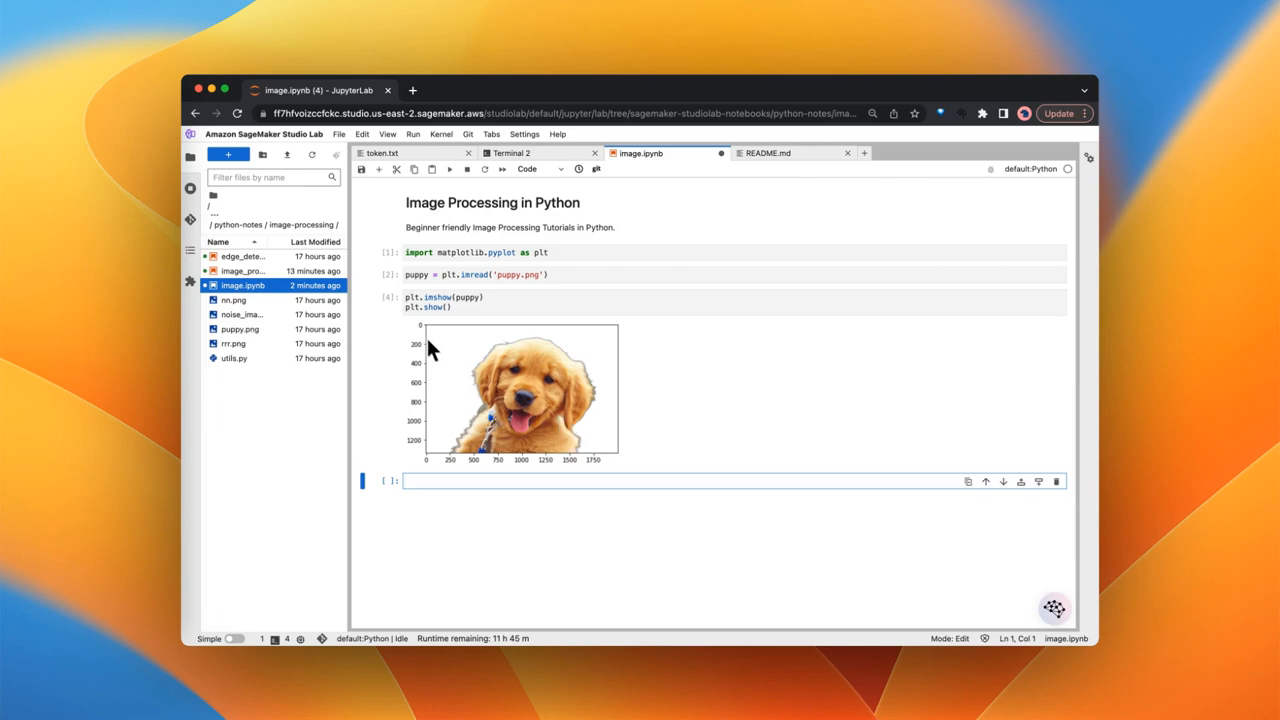
{"action": "mouse_move", "coordinate": [443, 474]}
{"action": "type", "text": "plt"}
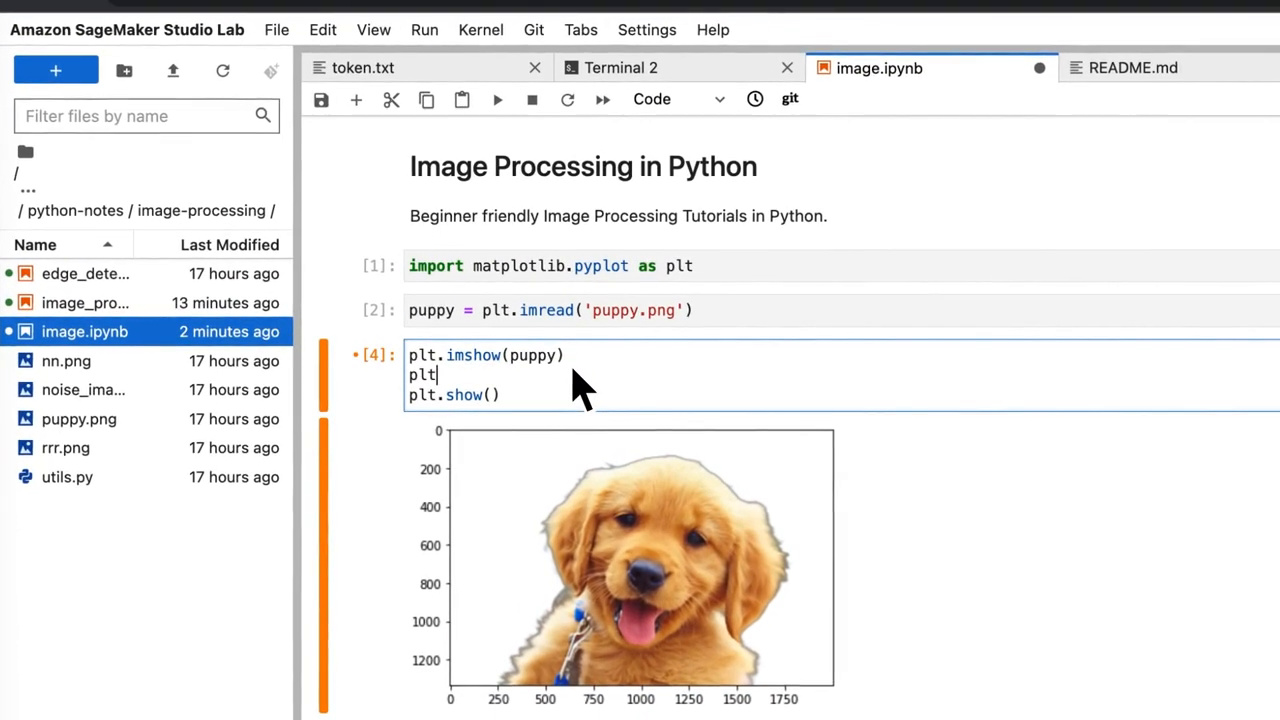
- Add plt.axis('off') and plt.title('Puppy') to the image cell and rerun it
{"action": "type", "text": "a"}
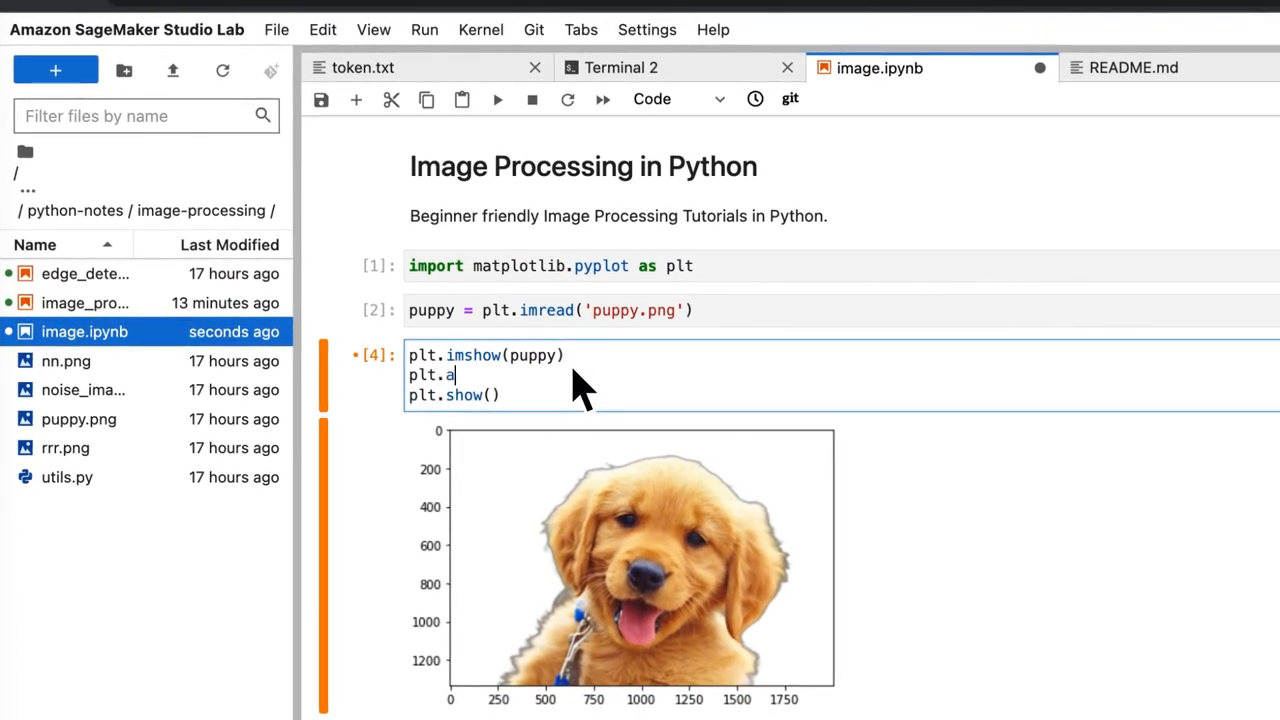
{"action": "type", "text": "xis('o"}
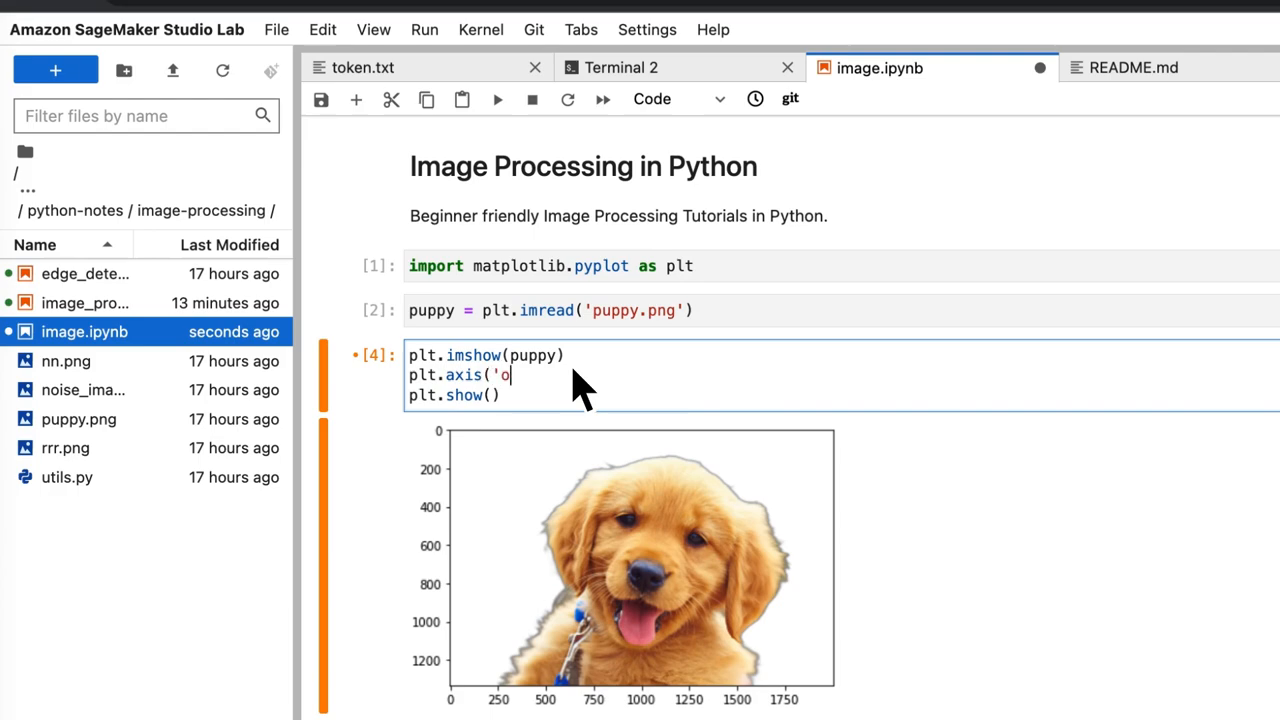
{"action": "type", "text": "ff')"}
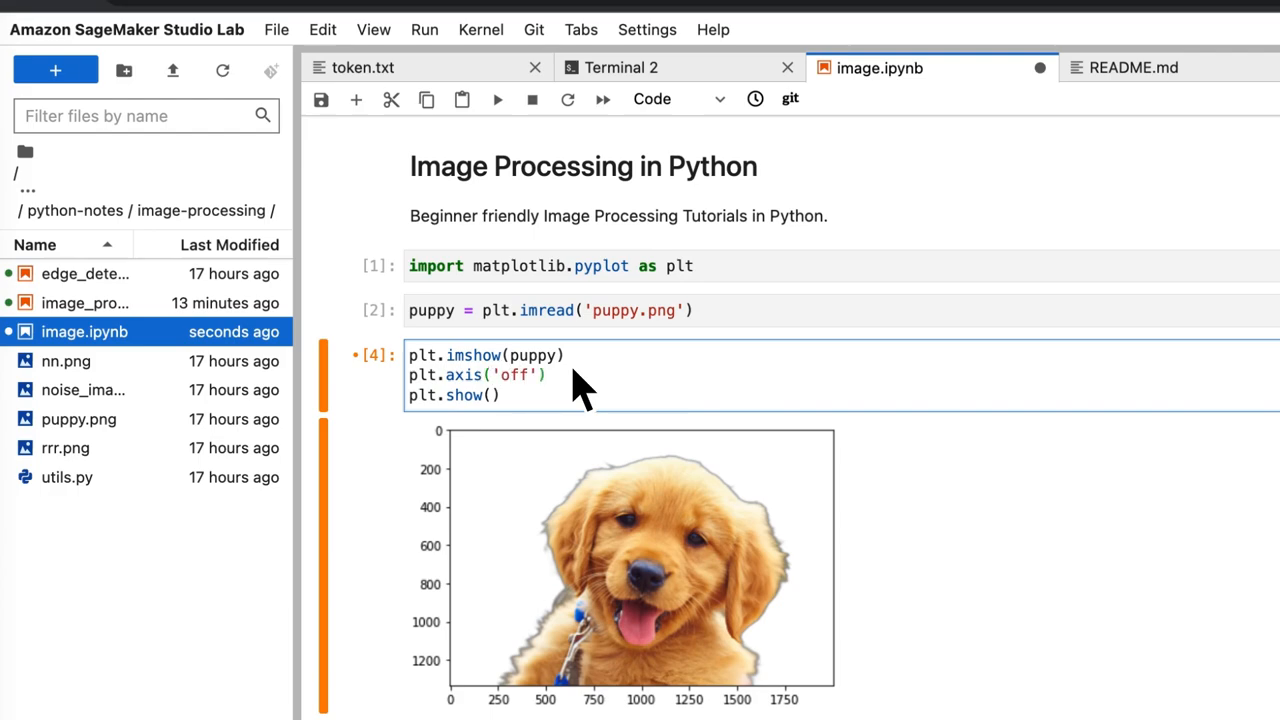
{"action": "type", "text": "plt.titl"}
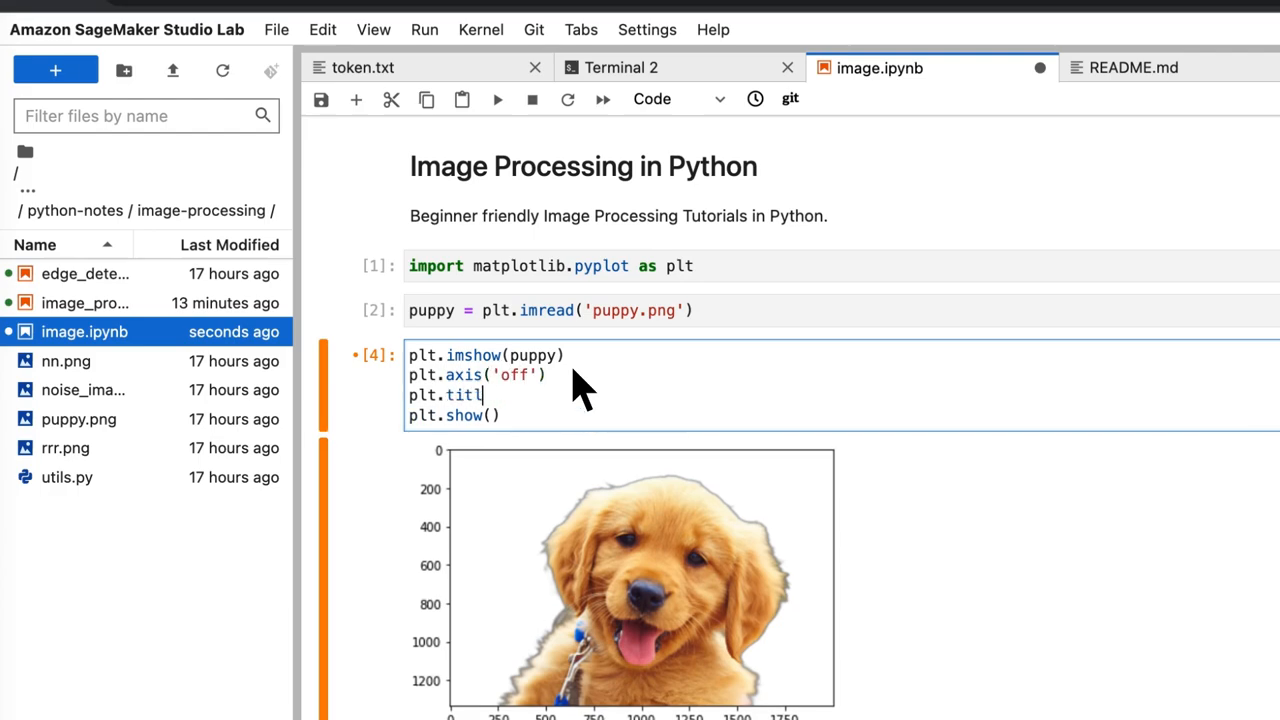
{"action": "type", "text": "e('"}
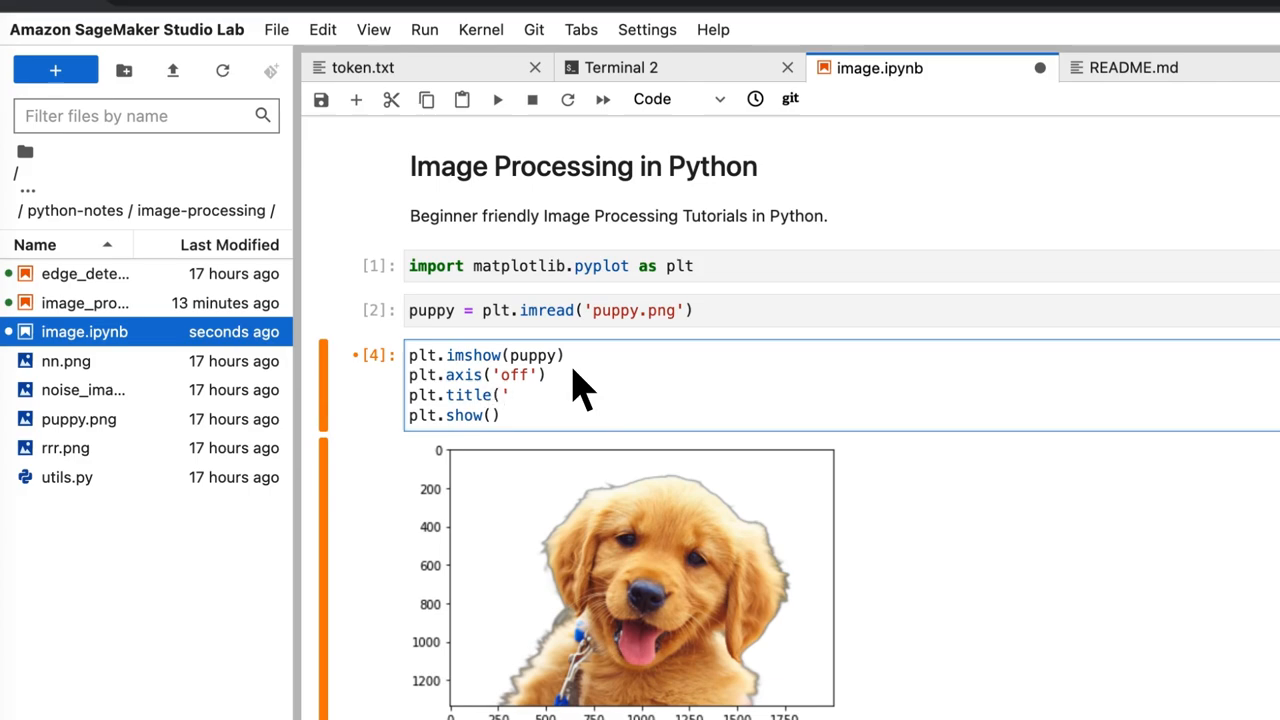
{"action": "type", "text": "Puppy"}
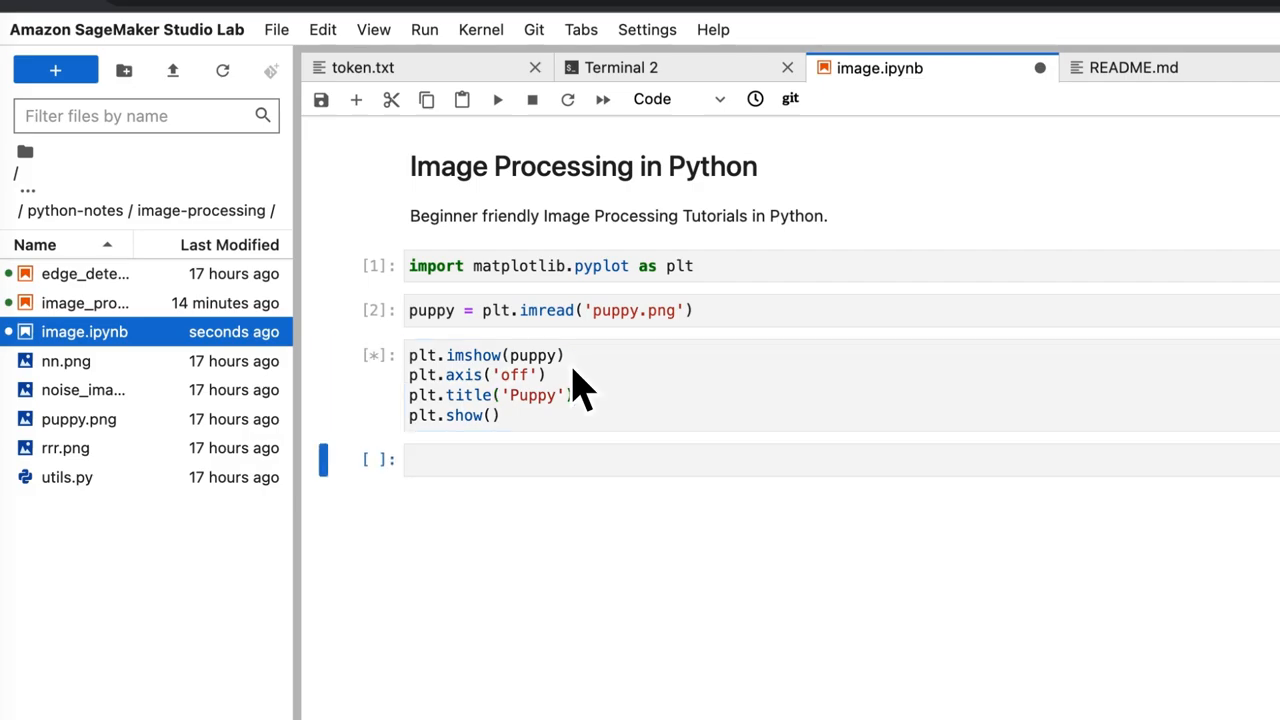
{"action": "left_click", "coordinate": [498, 98]}
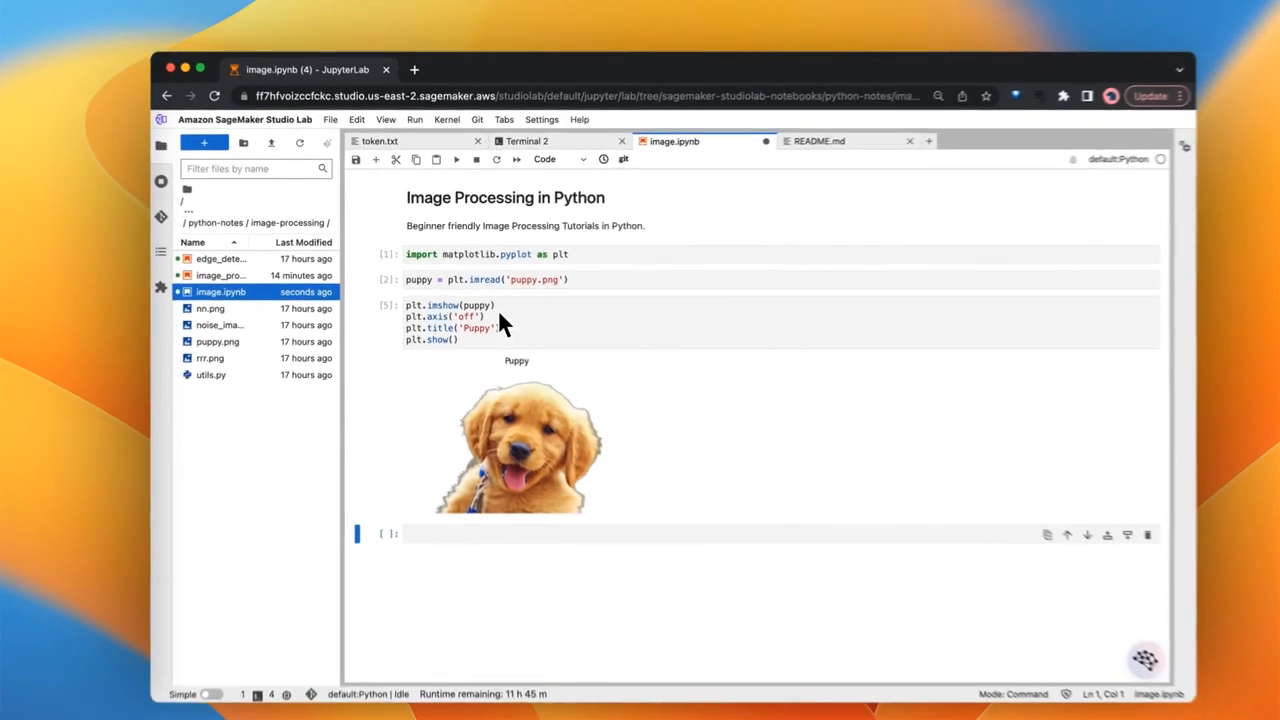